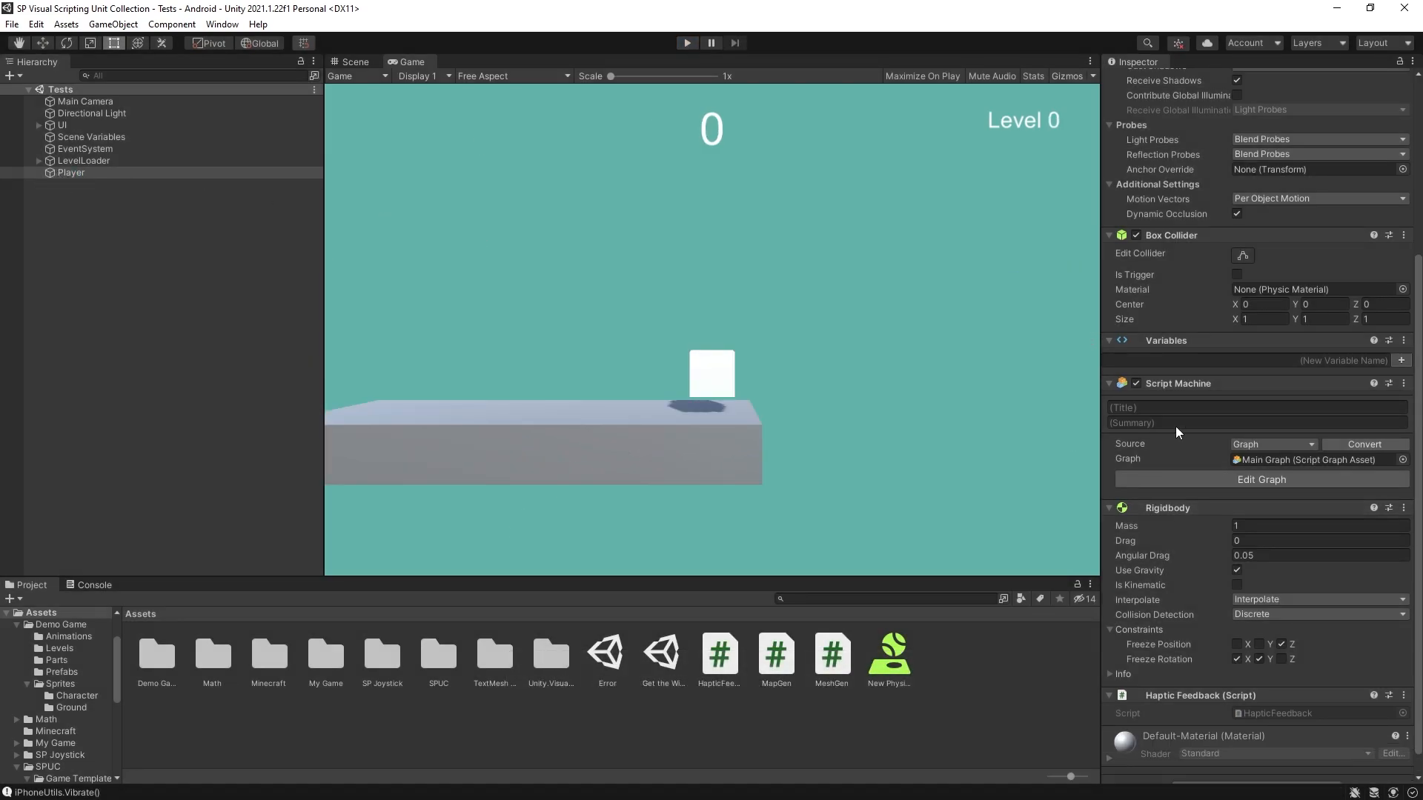
- Open the Player's script graph and add a new graph variable named 'speed'
{"action": "left_click", "coordinate": [1260, 479]}
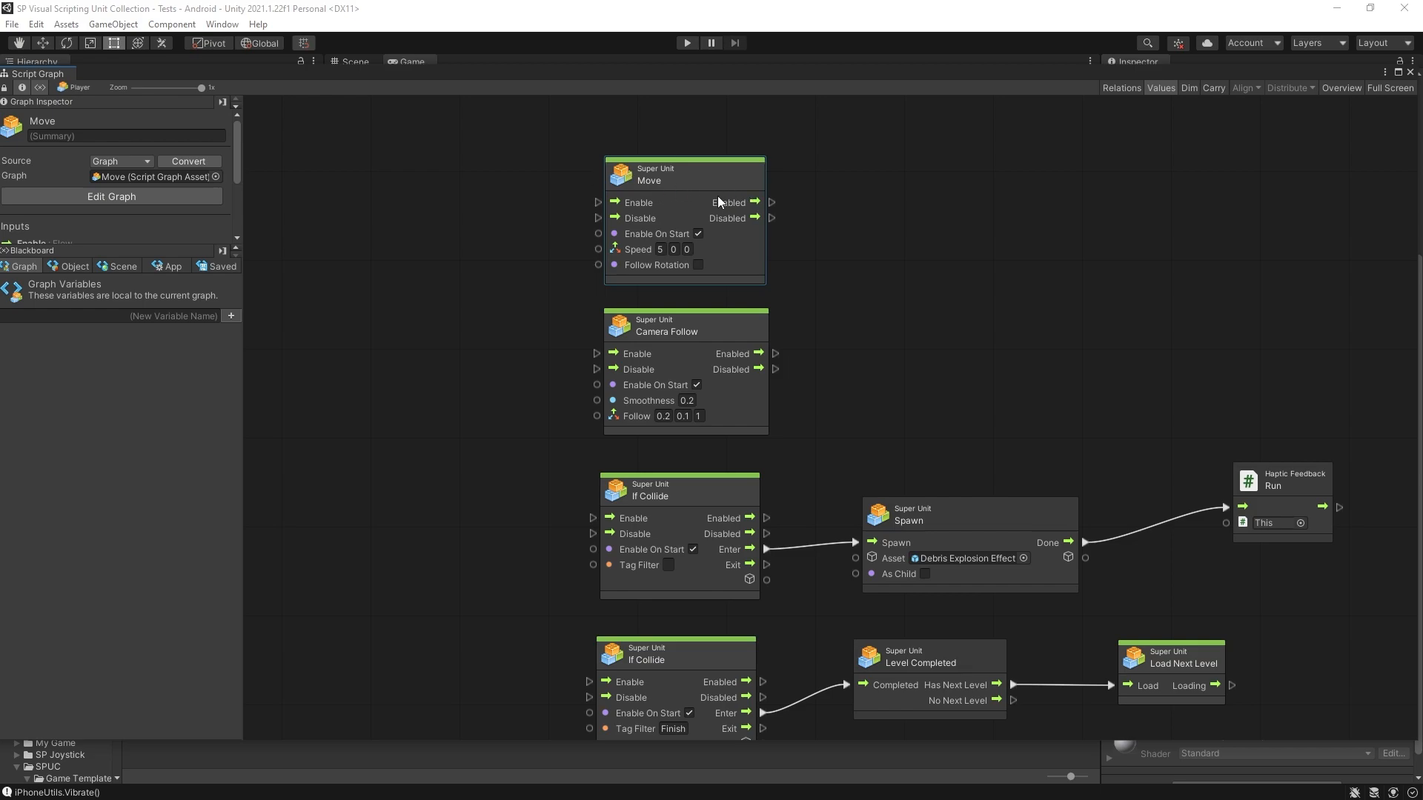
{"action": "mouse_move", "coordinate": [568, 196]}
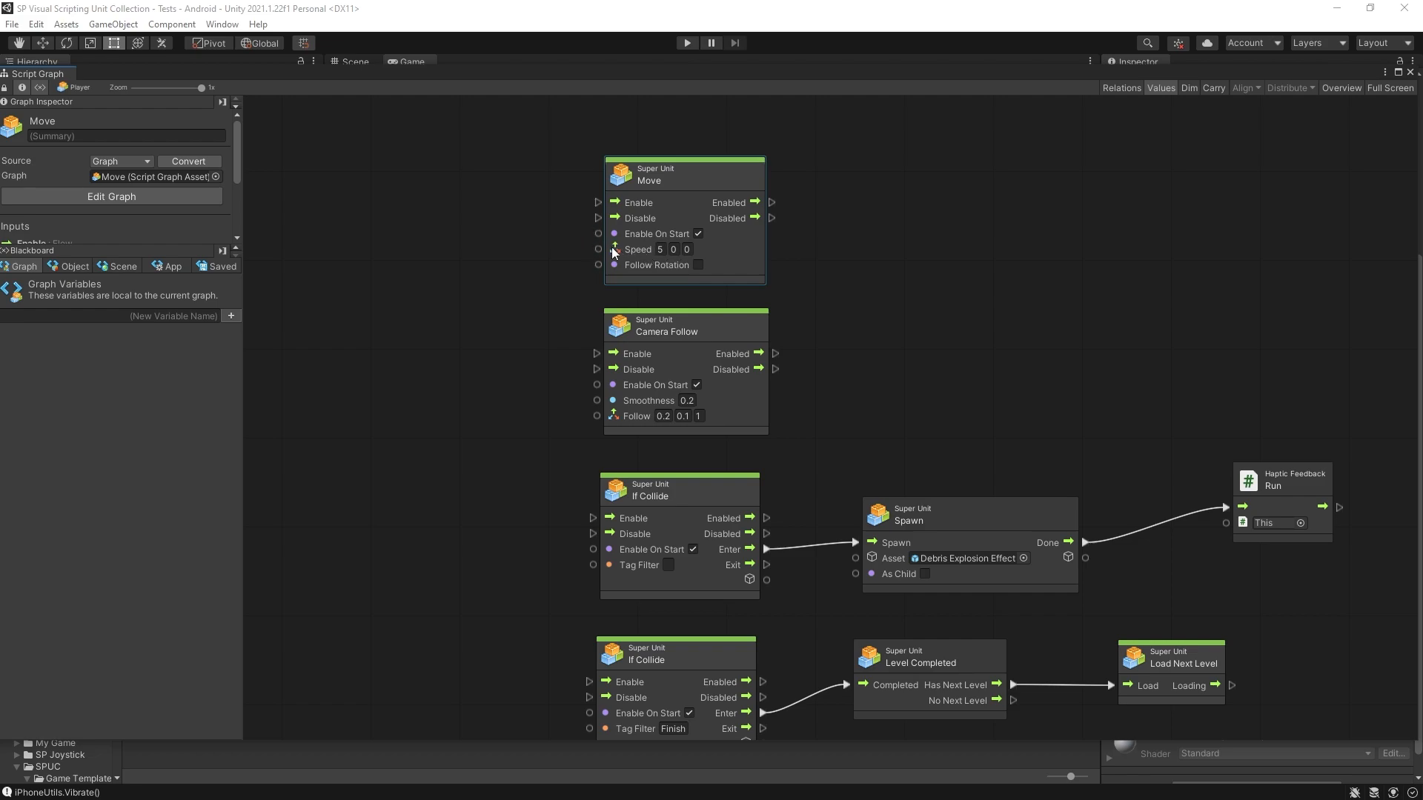
{"action": "left_click", "coordinate": [661, 249]}
{"action": "type", "text": "speed"}
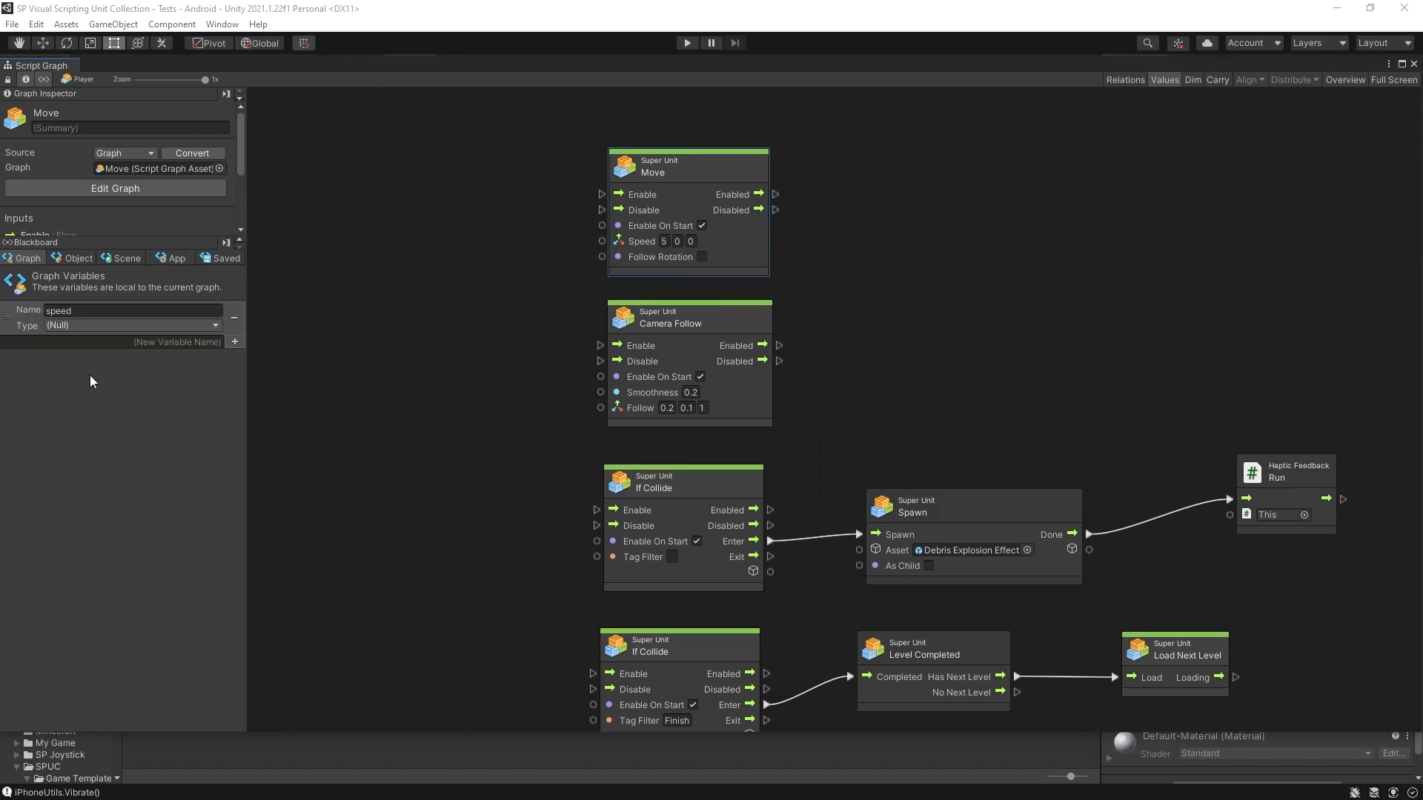
- Make speed a Vector 3 of (5, 0, 0) and feed a Get Variable speed into Move's Speed input
{"action": "left_click", "coordinate": [132, 325]}
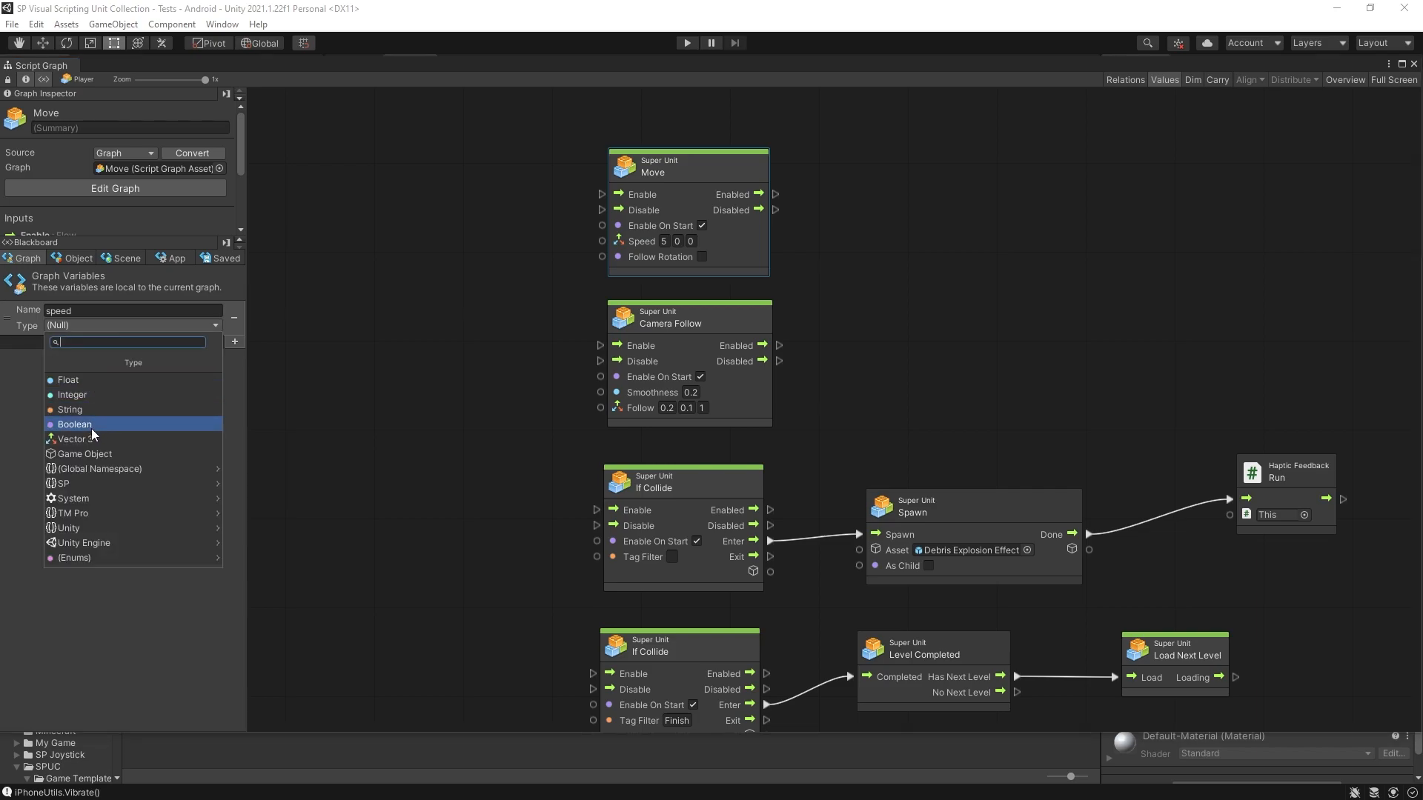
{"action": "left_click", "coordinate": [71, 439]}
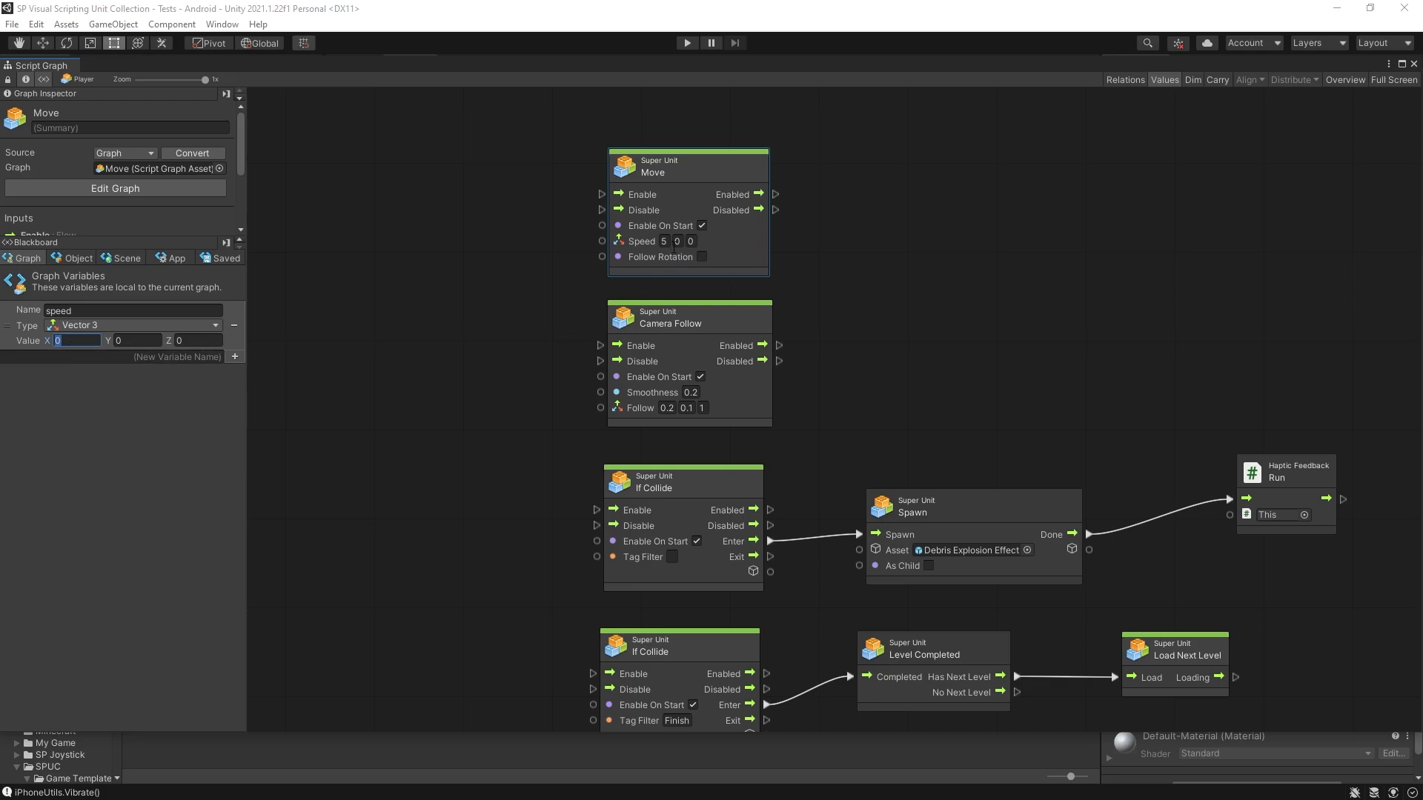
{"action": "type", "text": "5"}
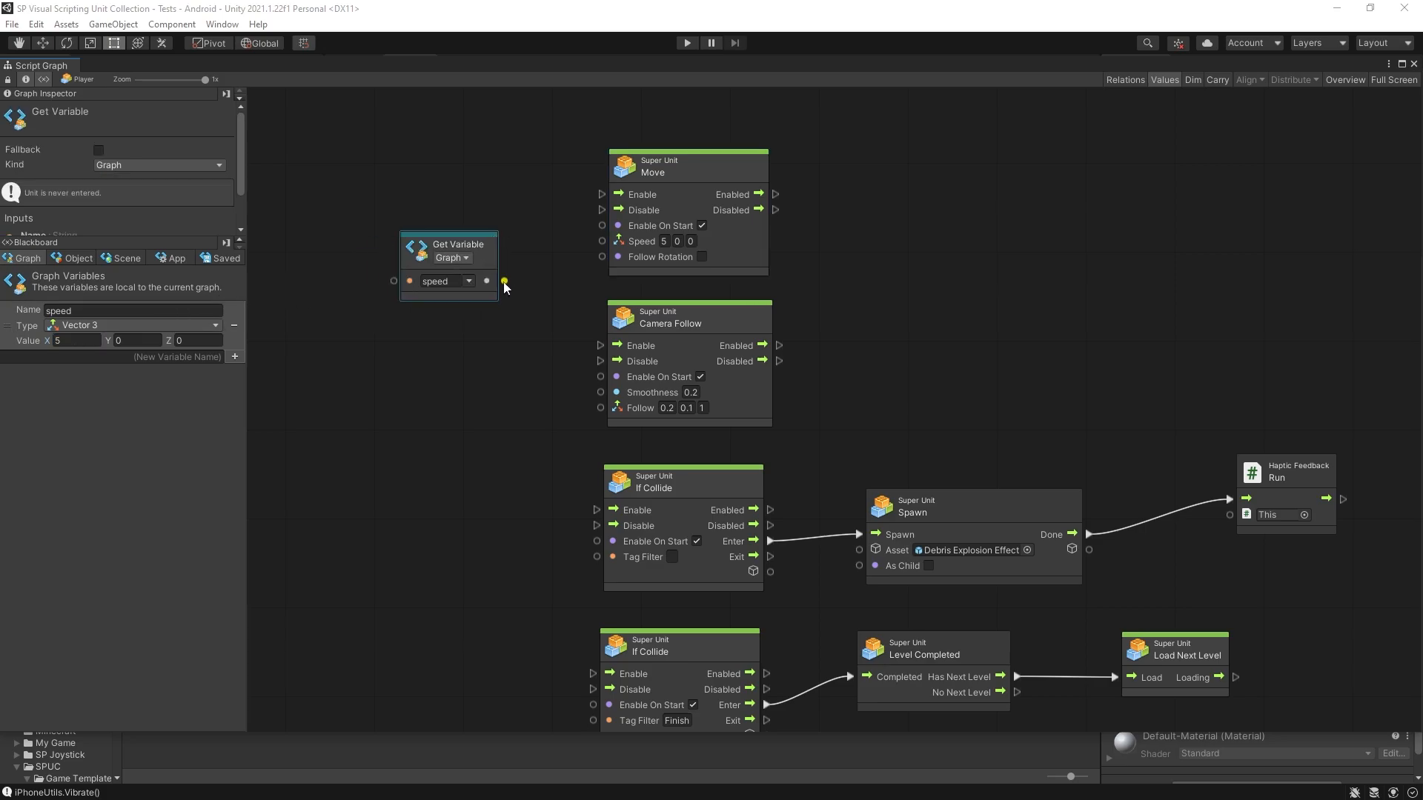
{"action": "left_click_drag", "start_coordinate": [504, 282], "coordinate": [602, 242]}
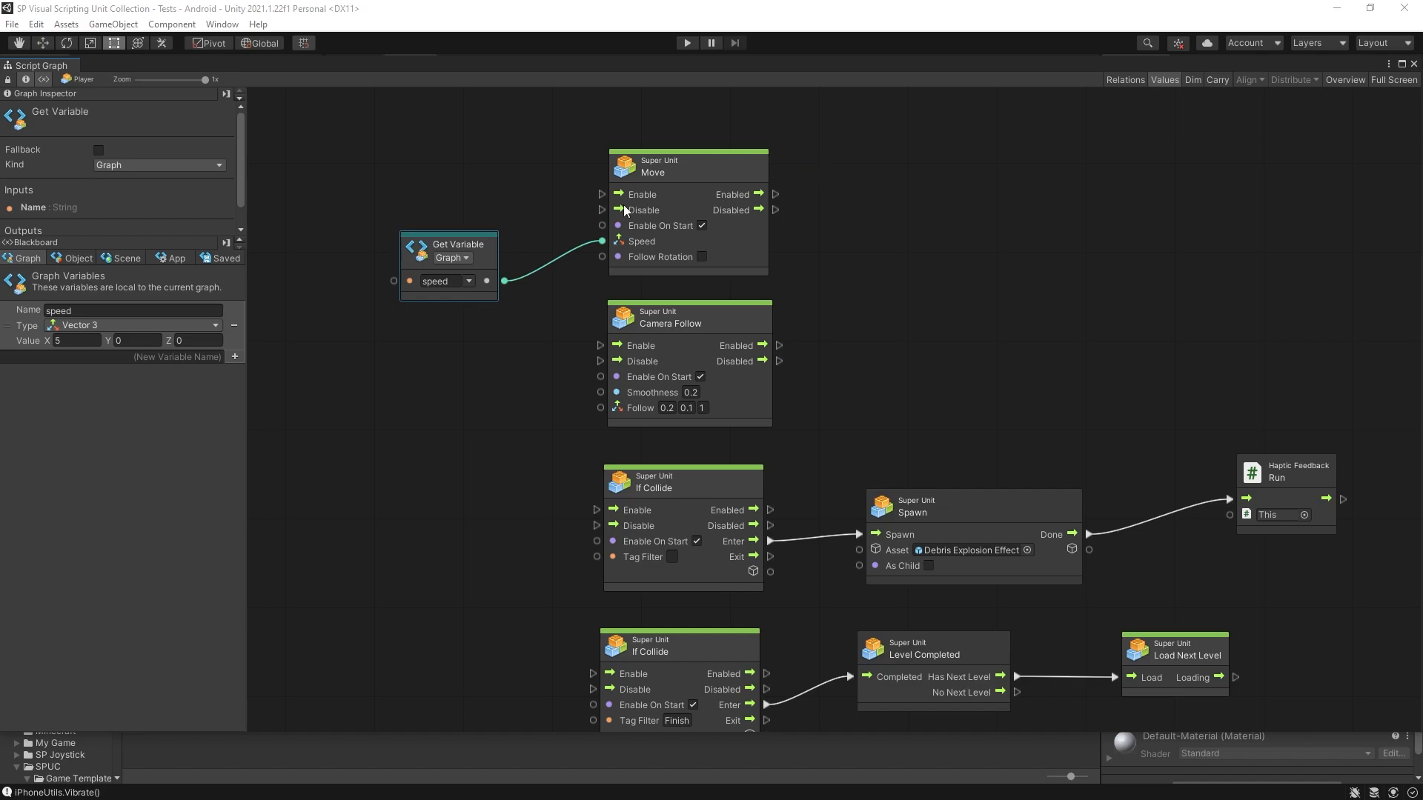
{"action": "left_click_drag", "start_coordinate": [453, 244], "coordinate": [517, 207]}
{"action": "type", "text": "up"}
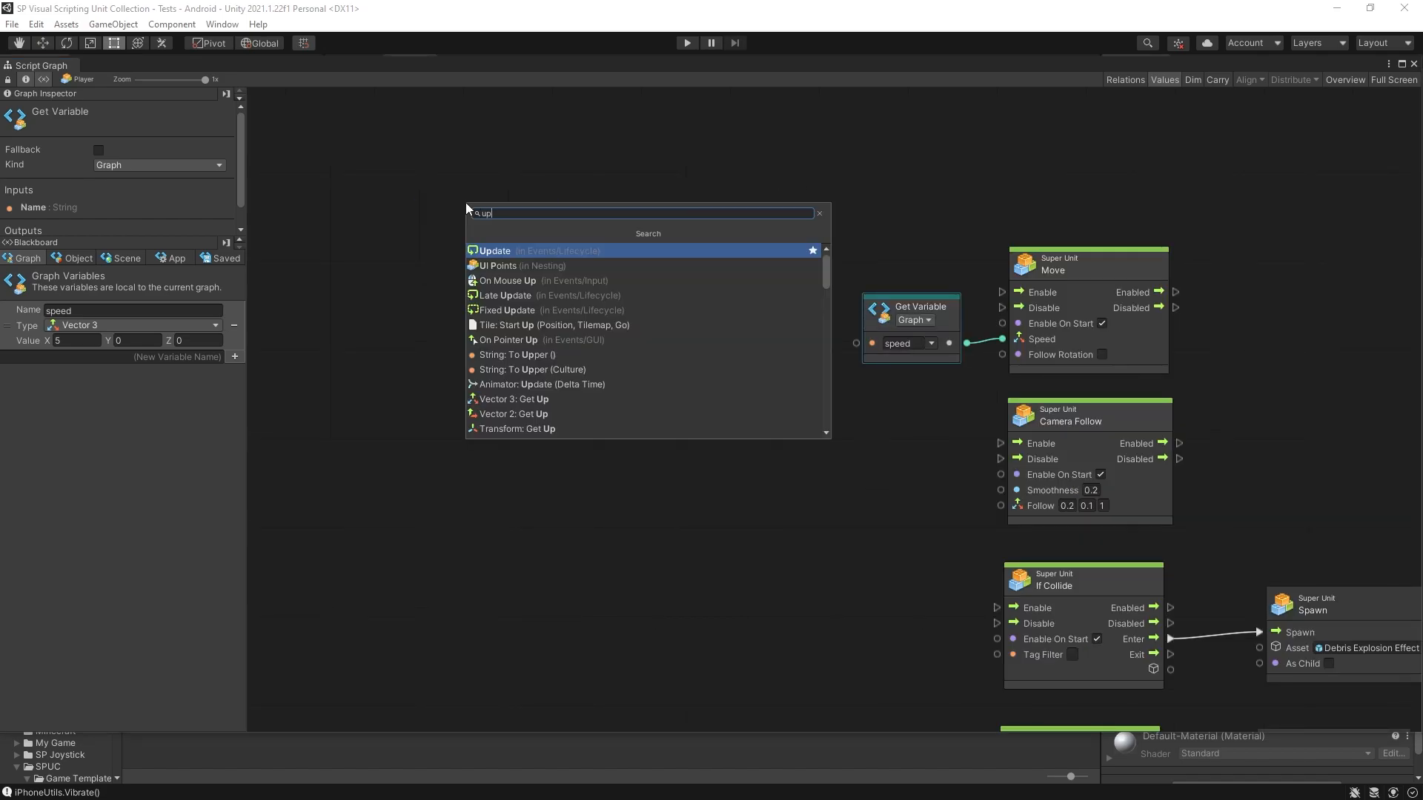
- Add an Update event and an Add unit taking the speed variable as input A
{"action": "left_click", "coordinate": [495, 250]}
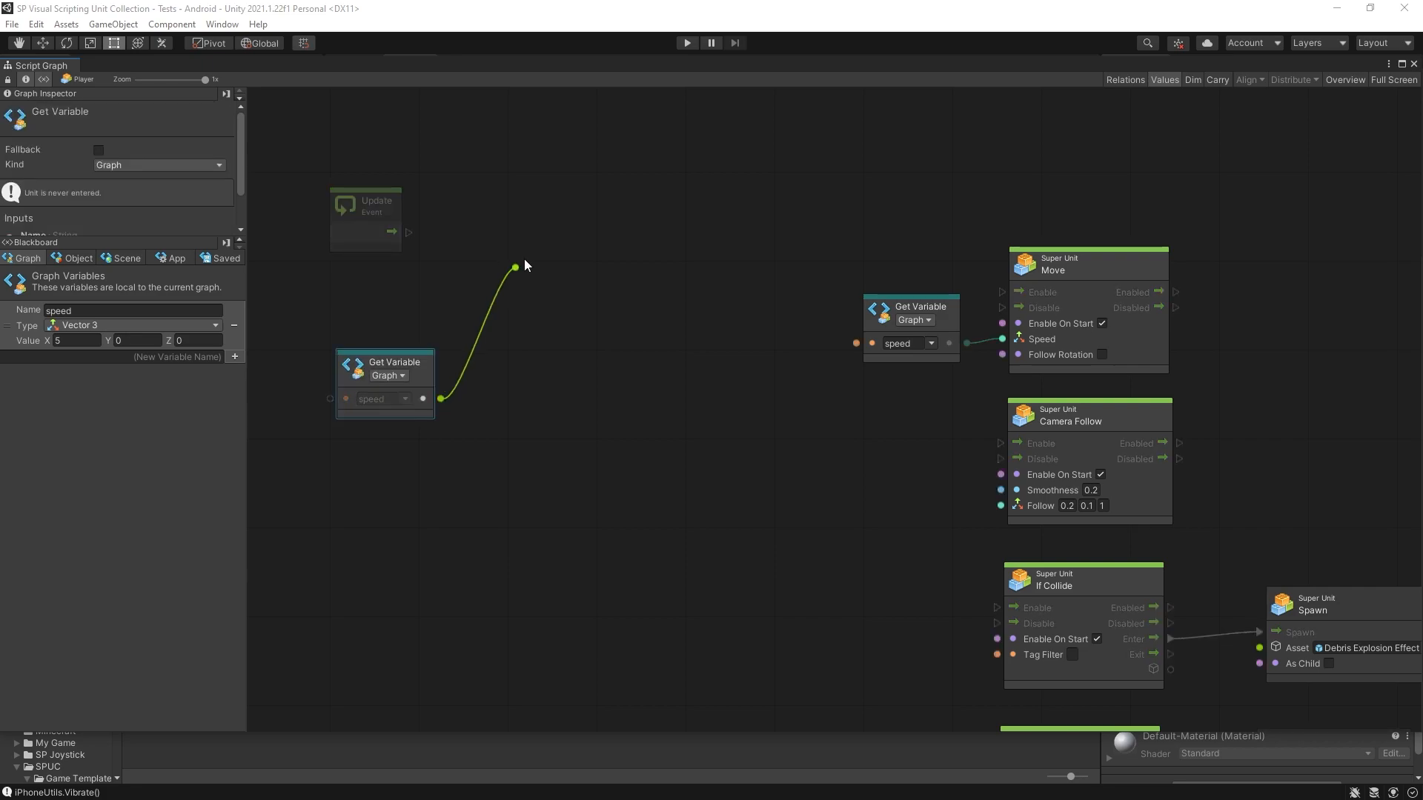
{"action": "left_click_drag", "start_coordinate": [514, 267], "coordinate": [490, 313]}
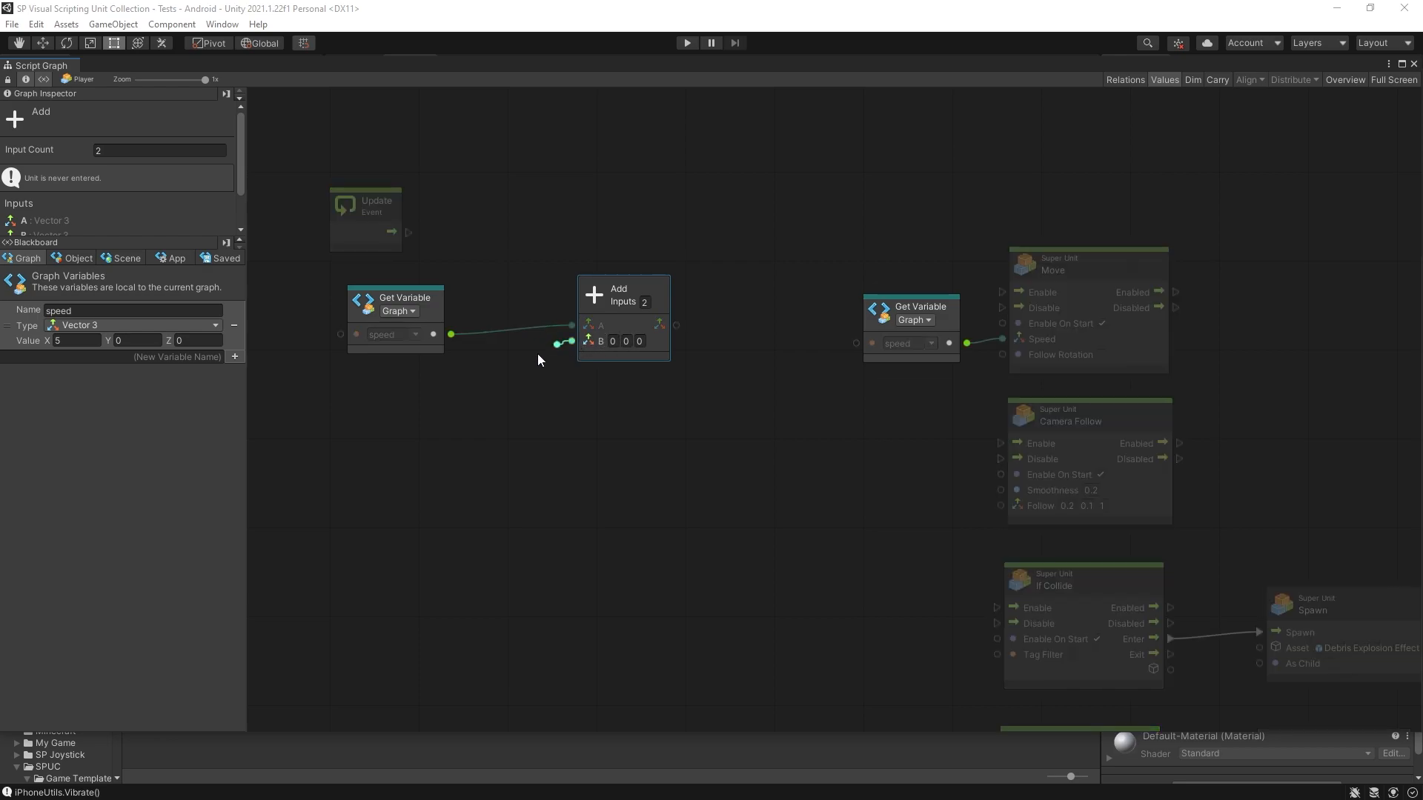
- Connect a Per Second (Vector 3) unit with input (1, 0, 0) to Add's B input
{"action": "left_click_drag", "start_coordinate": [572, 343], "coordinate": [406, 431]}
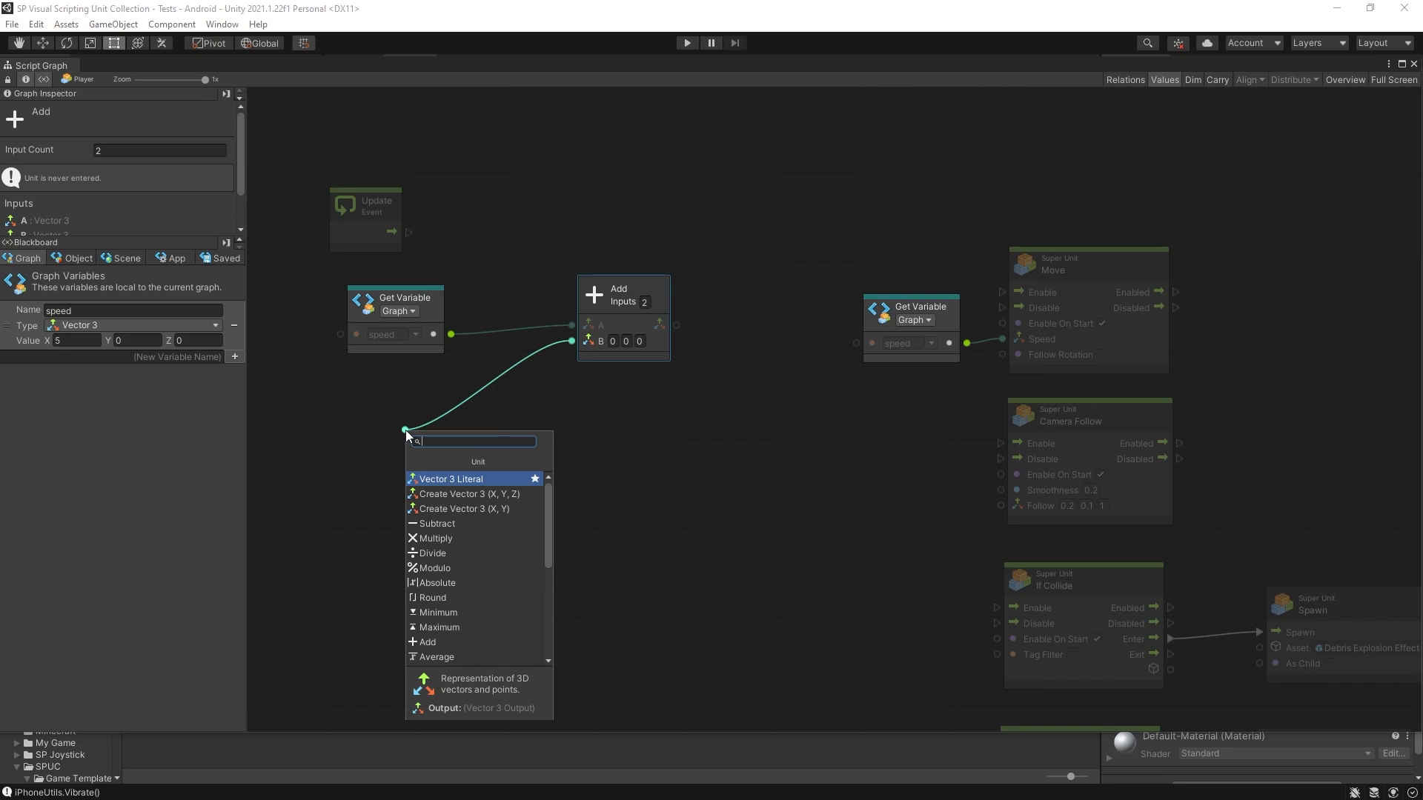
{"action": "type", "text": "per"}
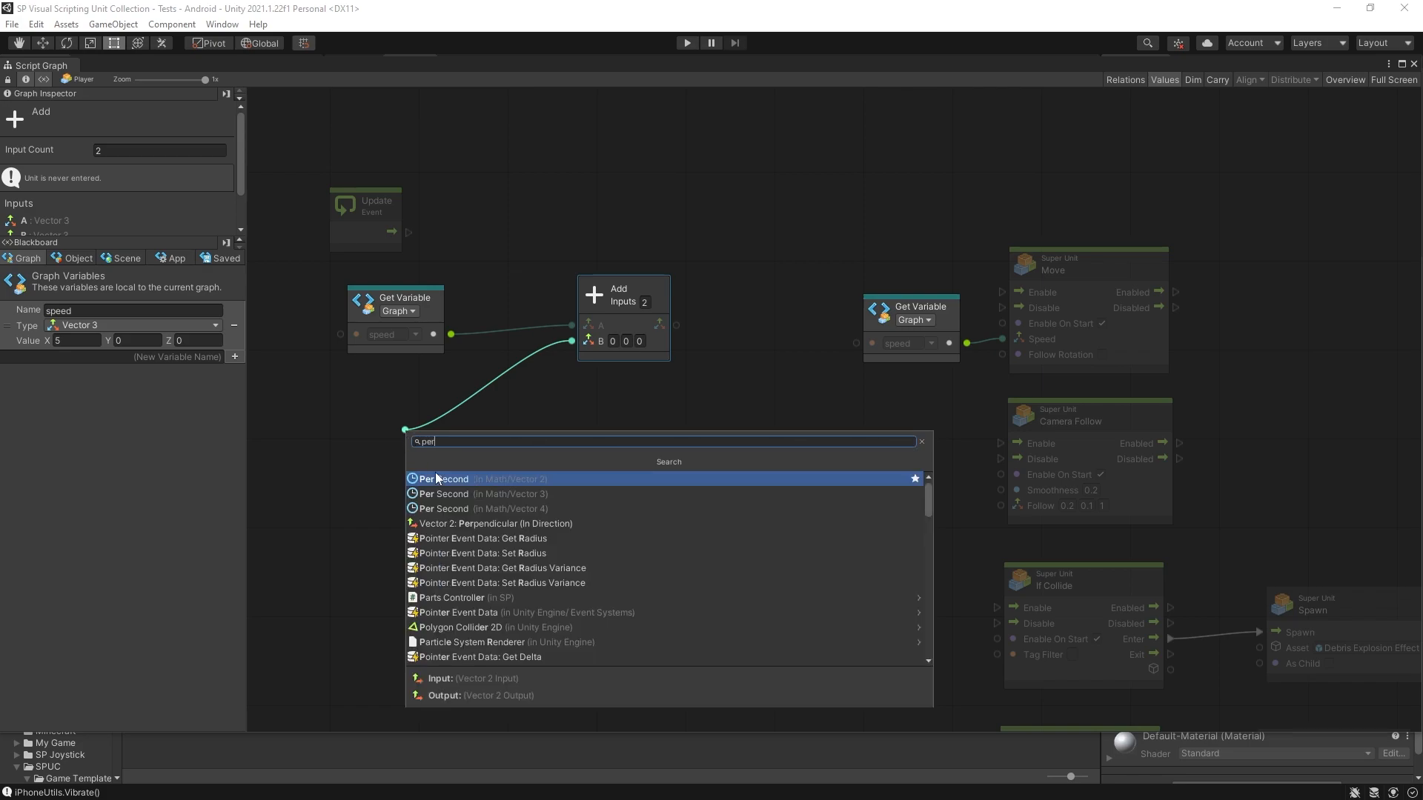
{"action": "left_click", "coordinate": [445, 478]}
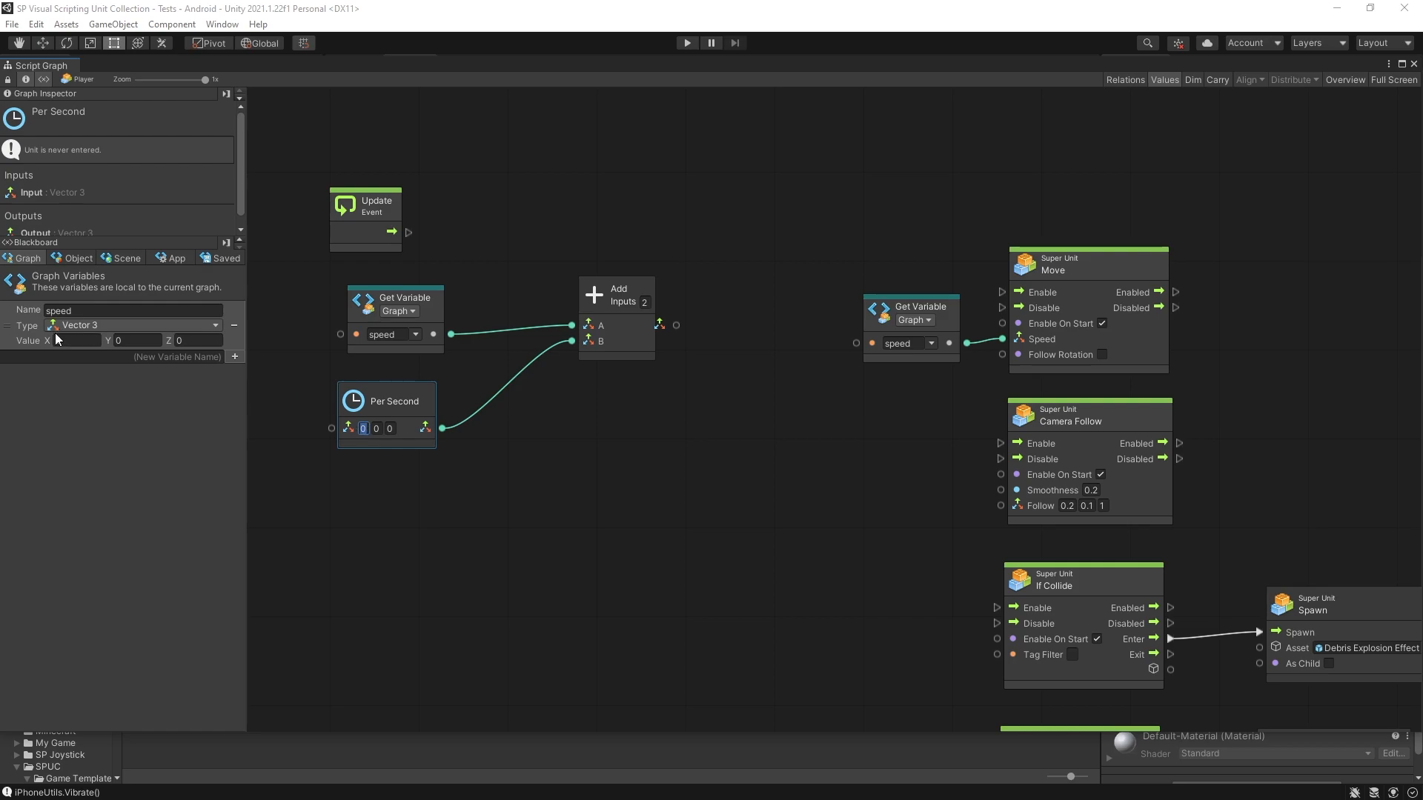
{"action": "type", "text": "5"}
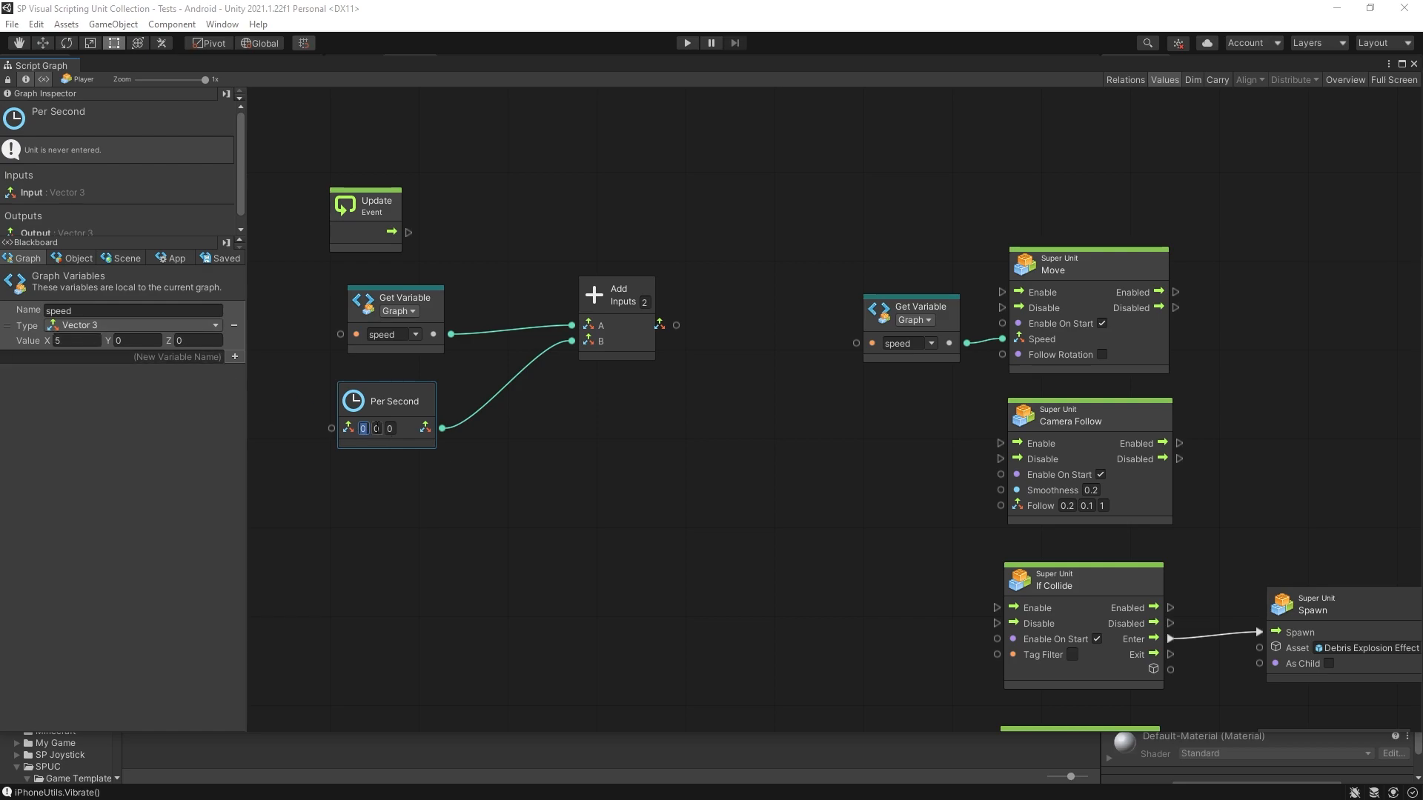
{"action": "type", "text": "1"}
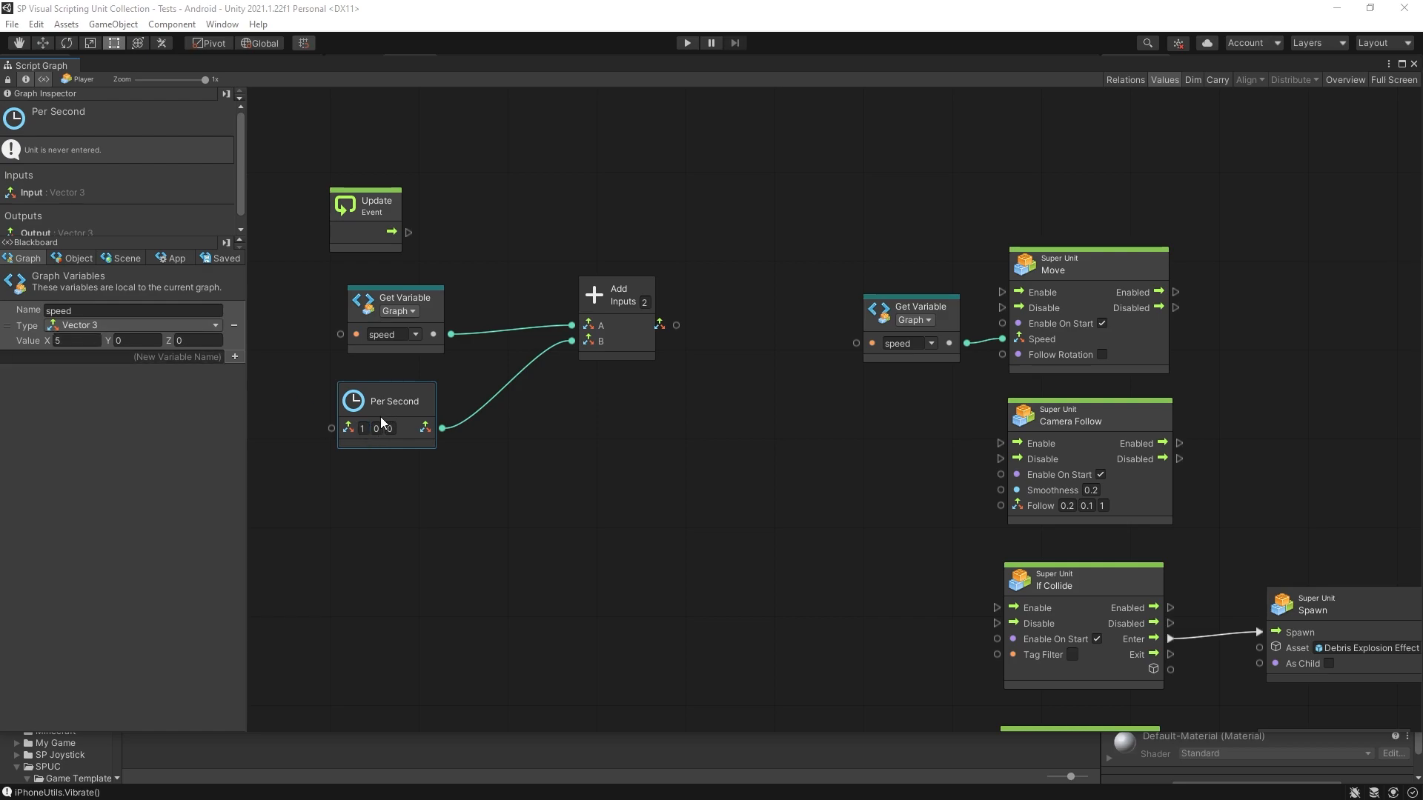
{"action": "left_click", "coordinate": [74, 340]}
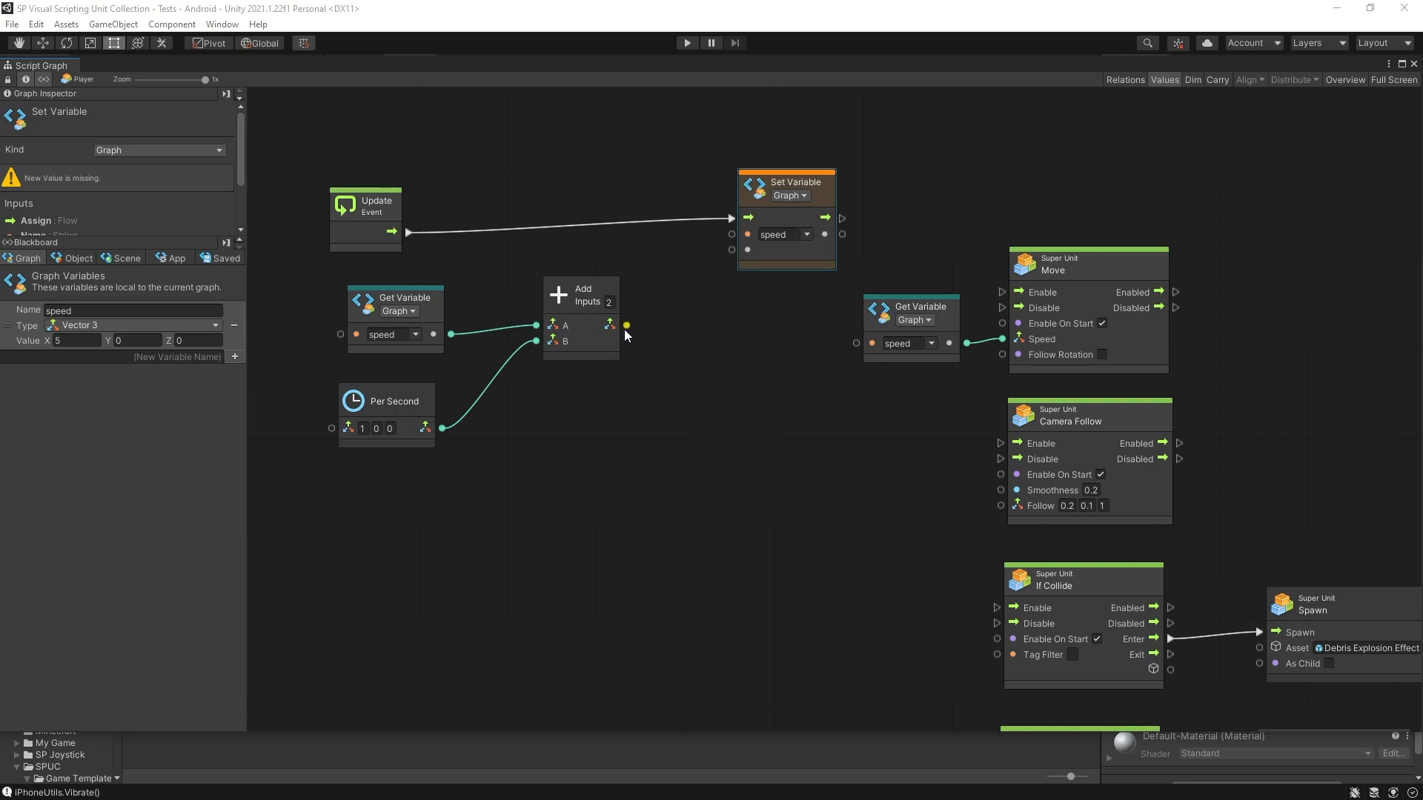
- Feed Add's result into a Minimum unit with a Vector 3 literal (0, 0, 0) on its B input
{"action": "left_click_drag", "start_coordinate": [609, 325], "coordinate": [701, 334]}
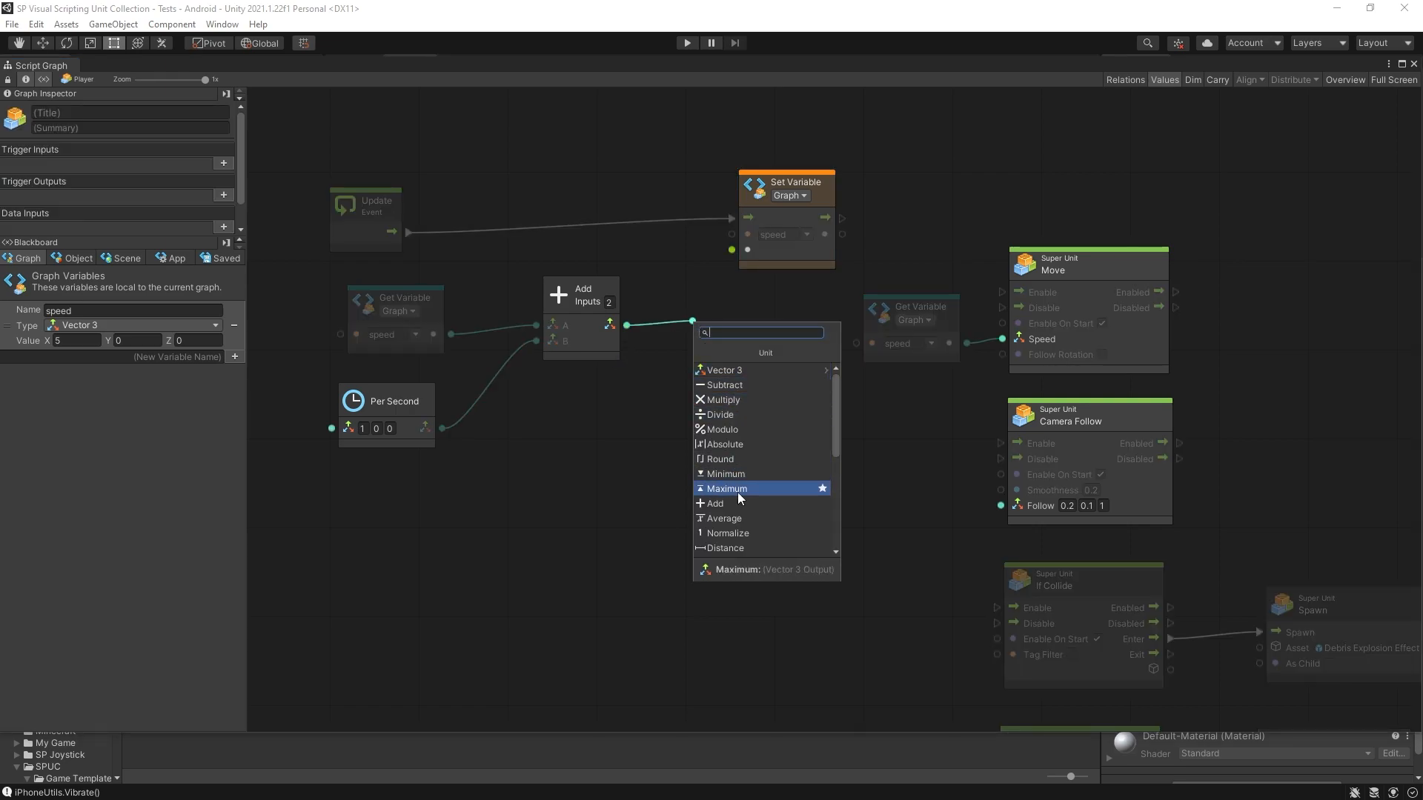
{"action": "left_click", "coordinate": [725, 475]}
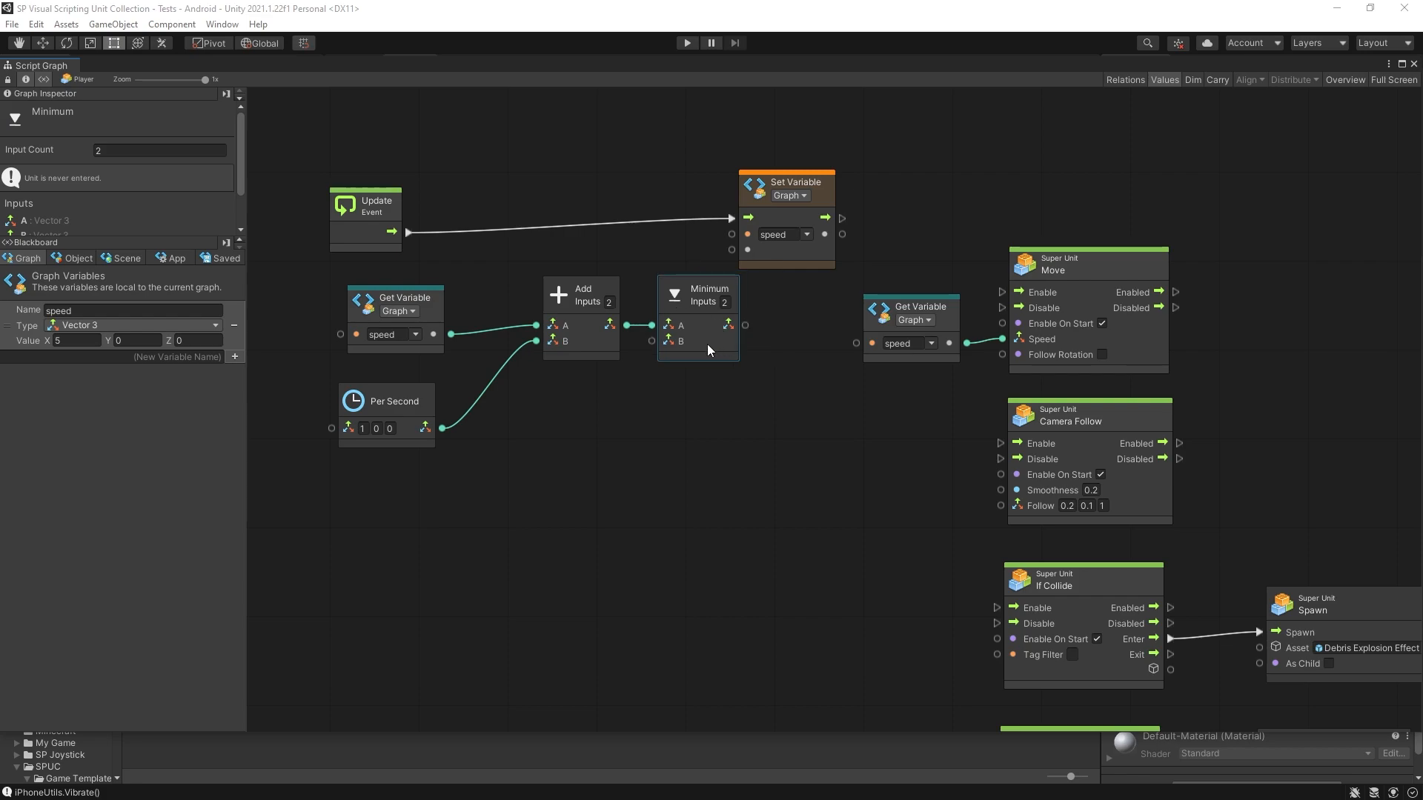
{"action": "mouse_move", "coordinate": [698, 342]}
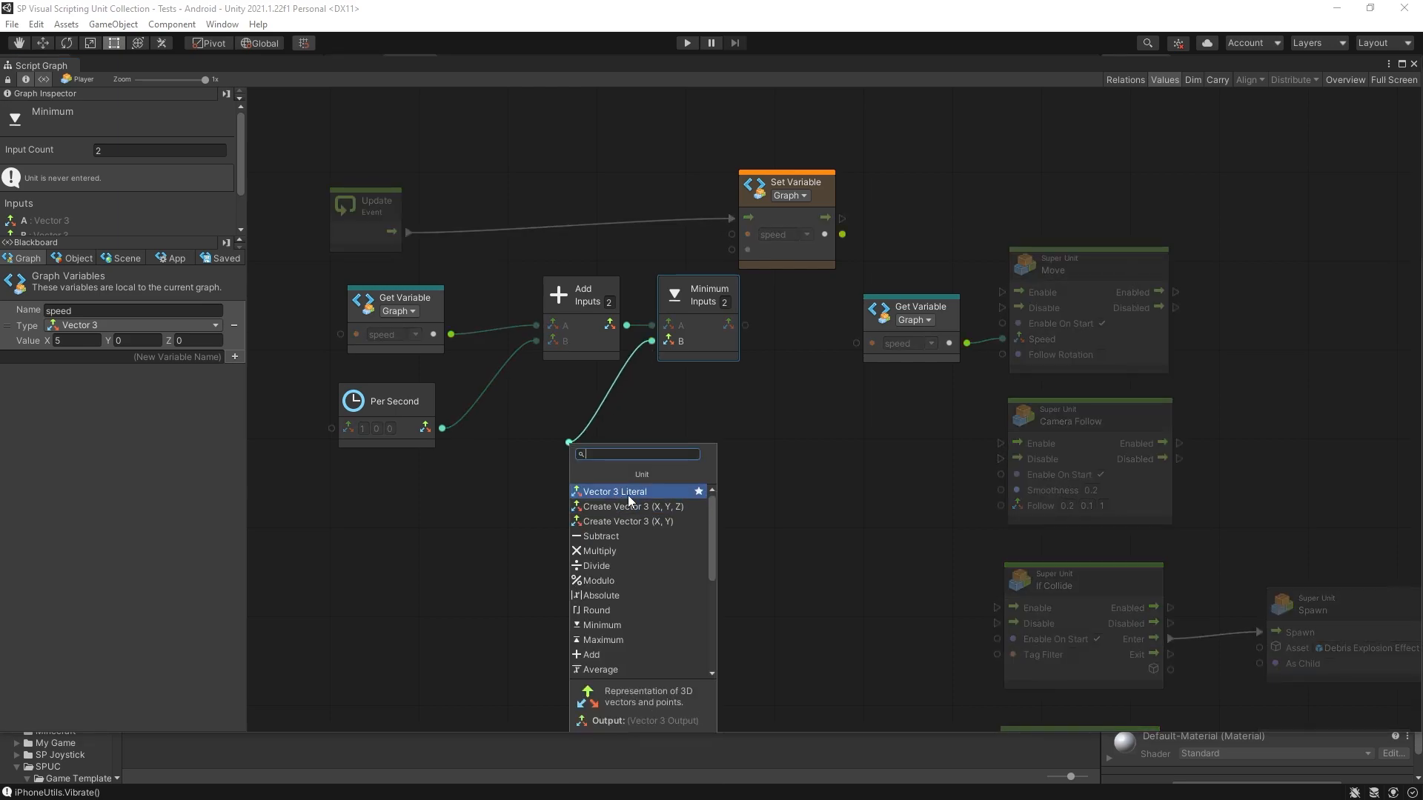
{"action": "left_click", "coordinate": [614, 490]}
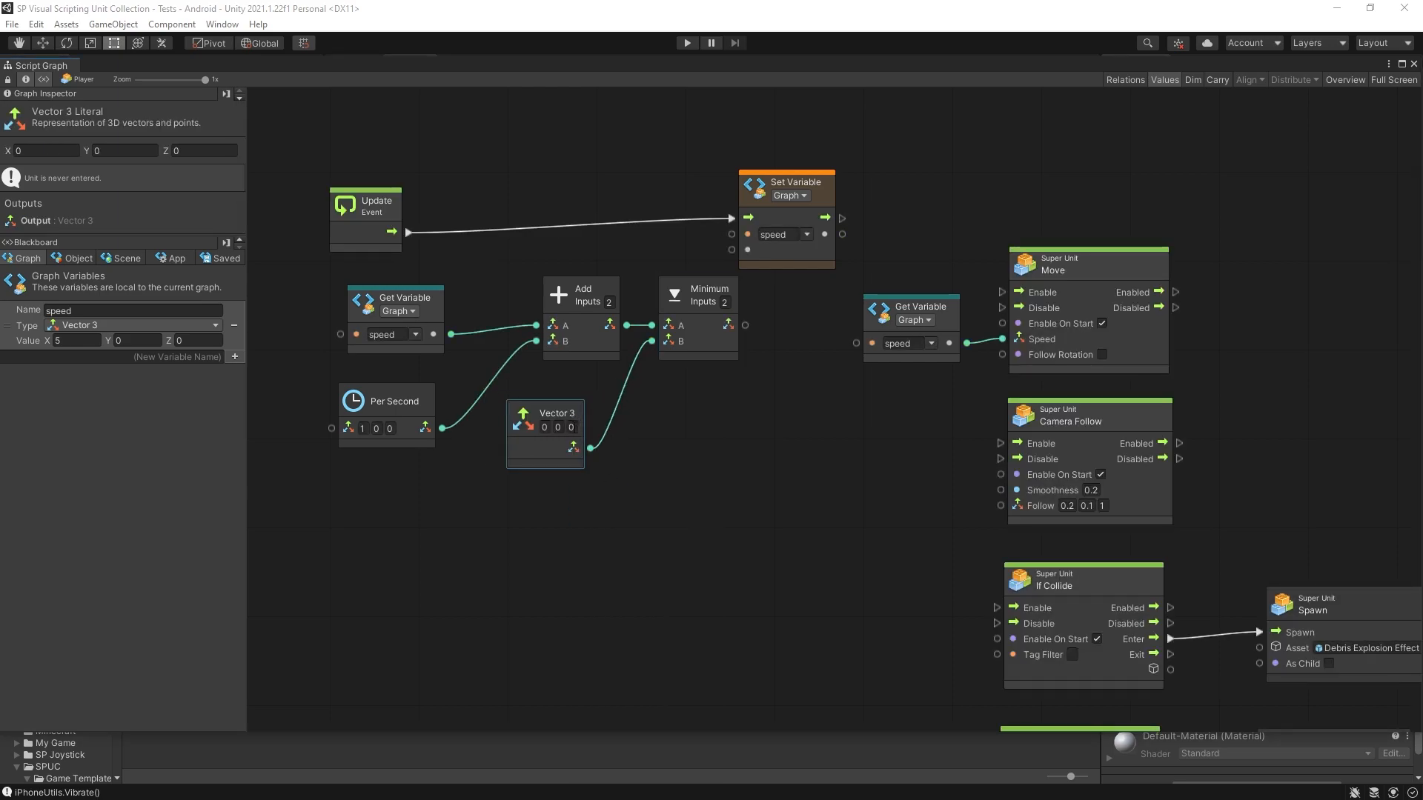